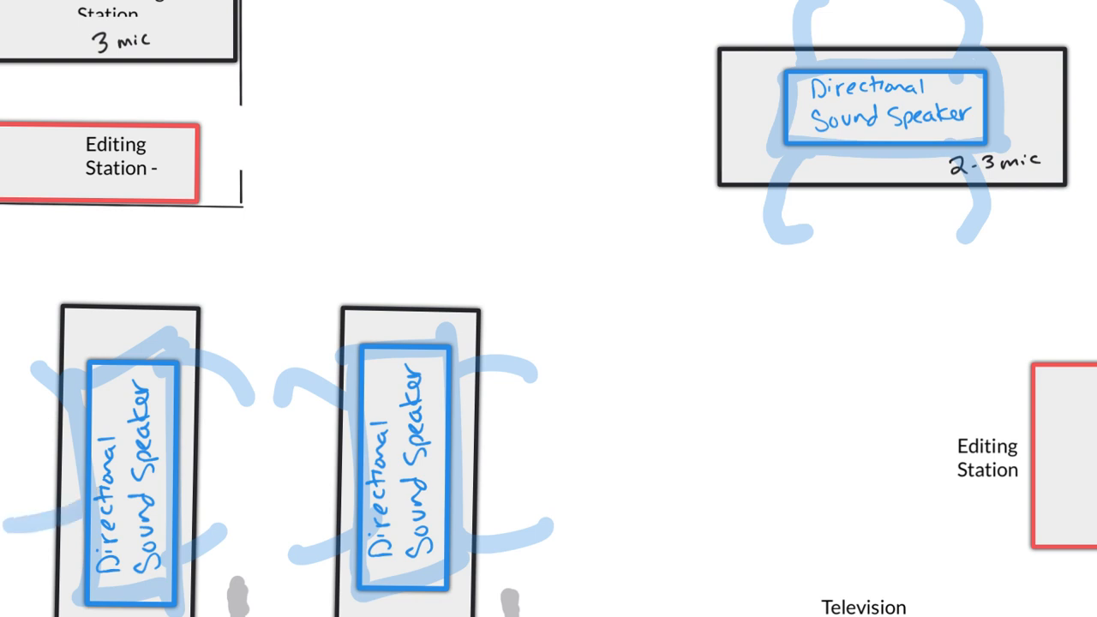
# Draw a yellow zigzag sound line beneath the top Directional Sound Speaker station.
pyautogui.moveTo(728, 306); pyautogui.dragTo(1072, 352)
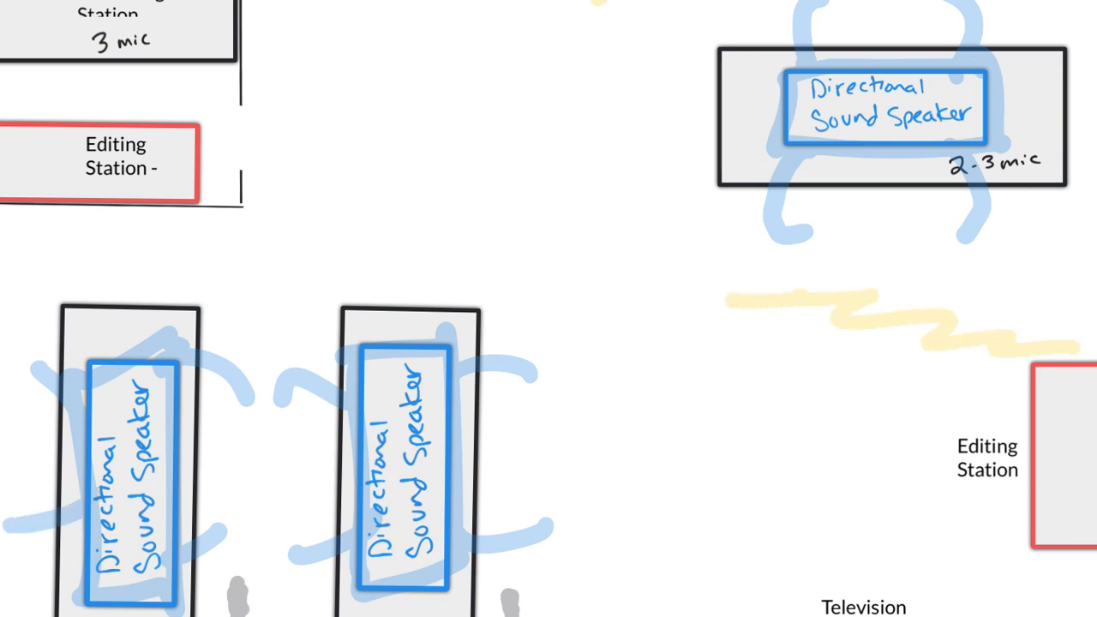